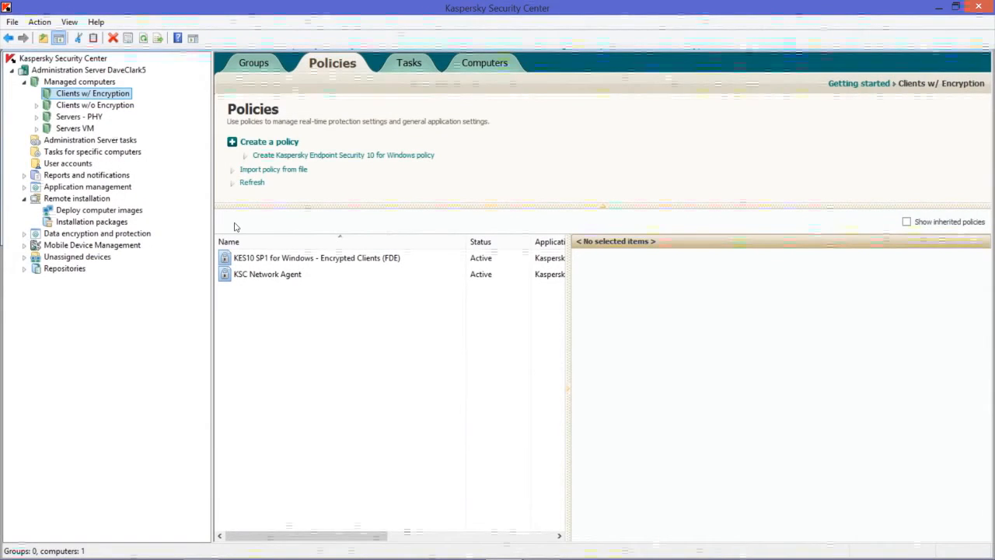
Step: Bring up the Properties window of the KES10 SP1 encrypted clients (FDE) policy
click(317, 257)
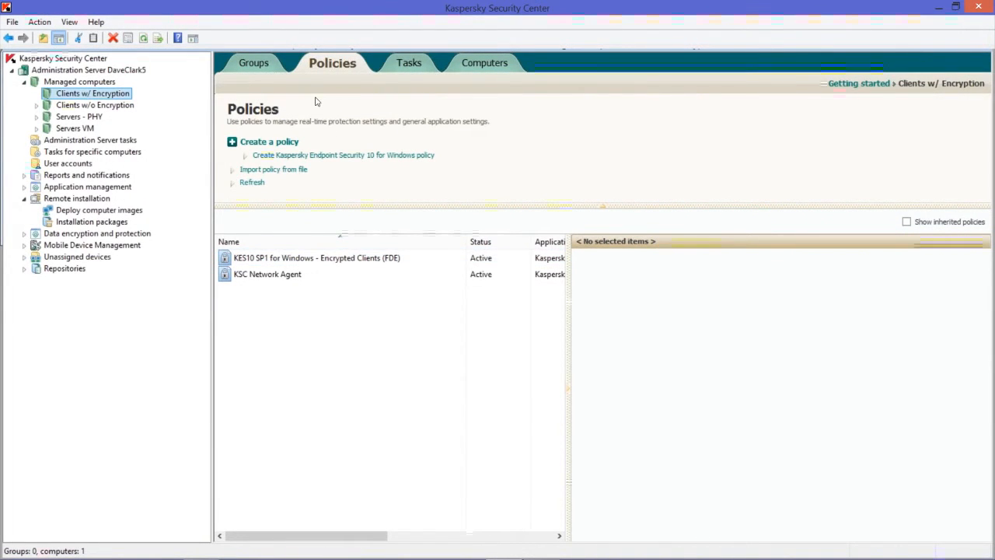
click(267, 274)
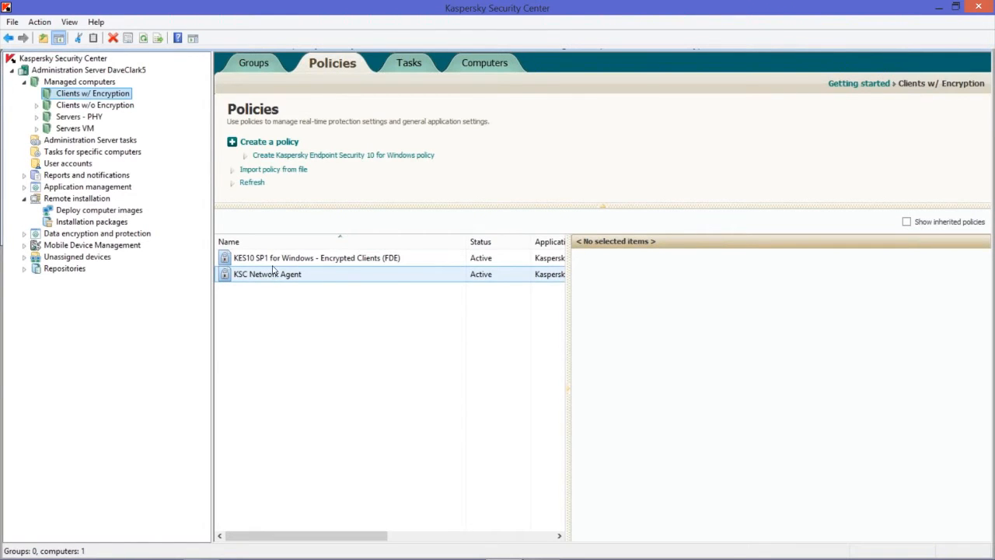
click(316, 258)
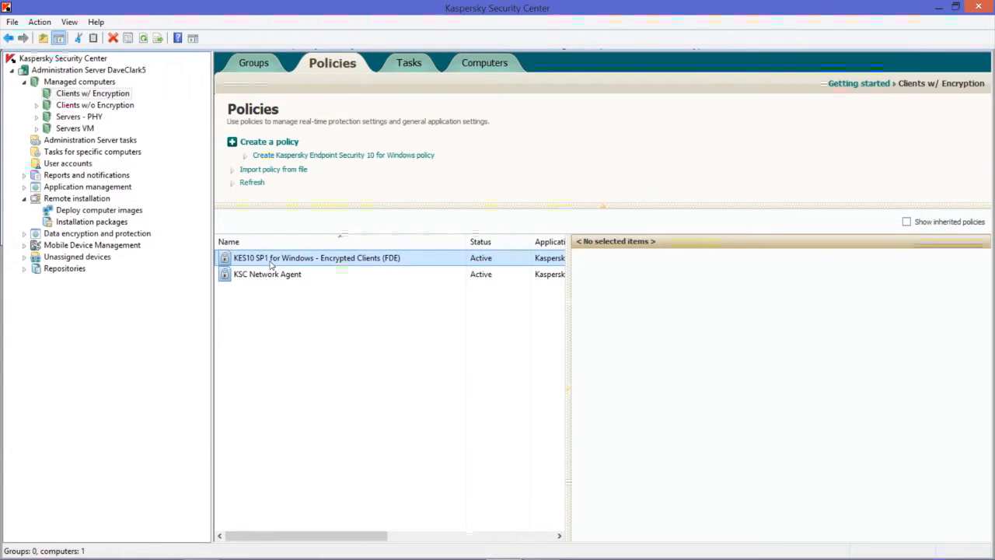
right_click(316, 258)
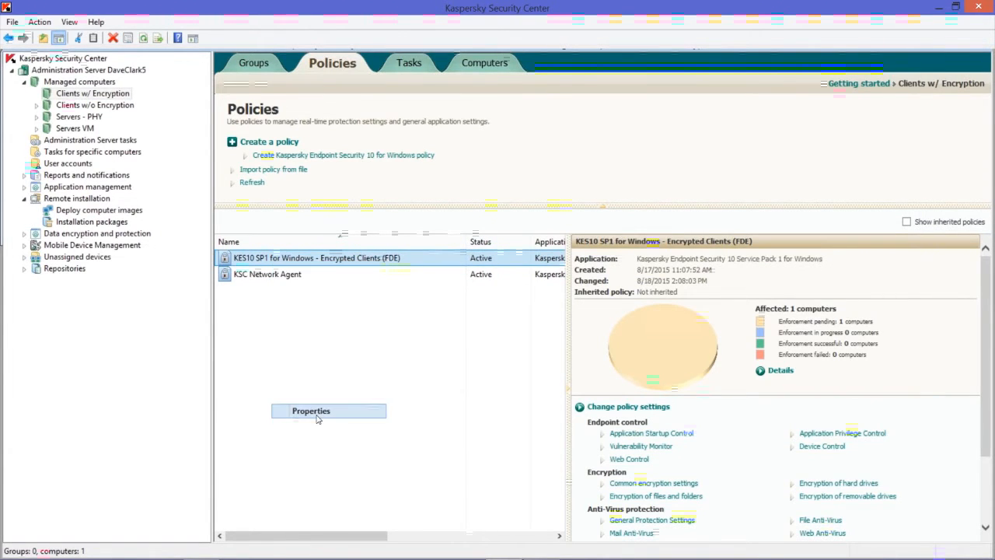
click(310, 411)
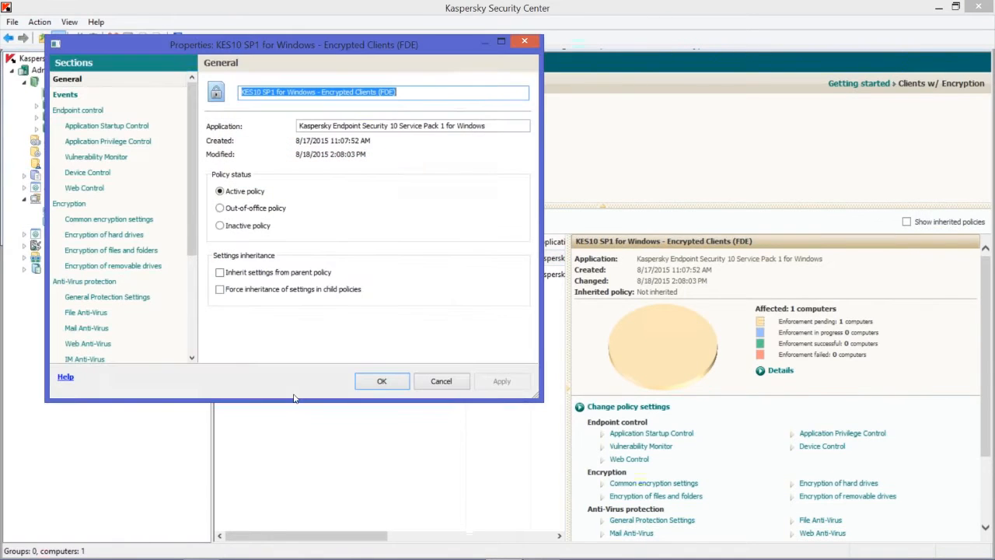
Step: Browse the policy's sections toward the hard drive encryption settings
click(84, 281)
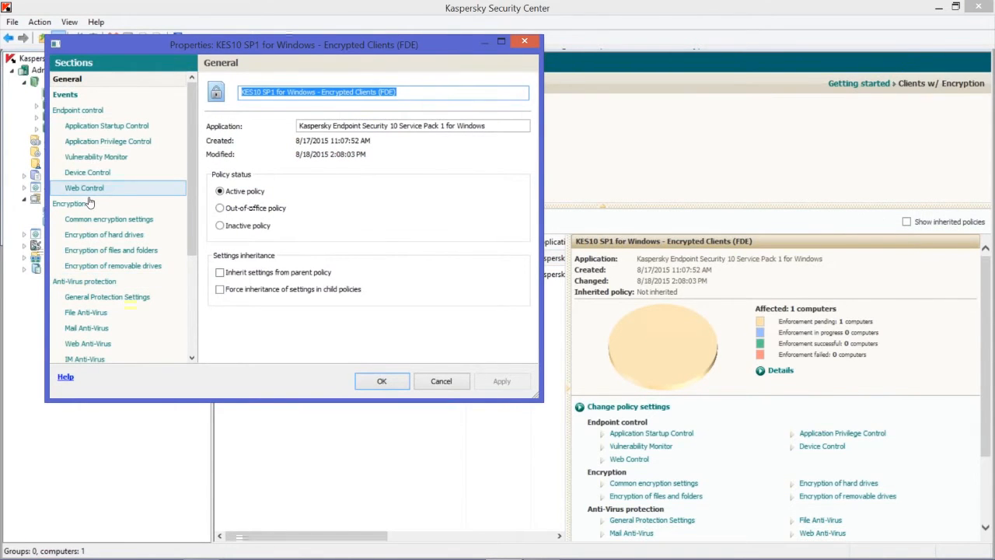
click(70, 203)
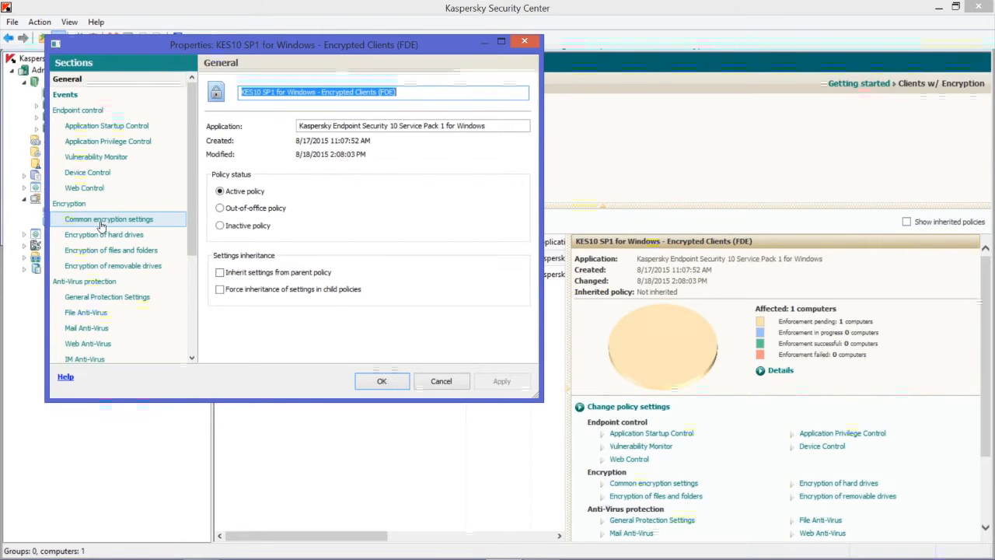
click(103, 234)
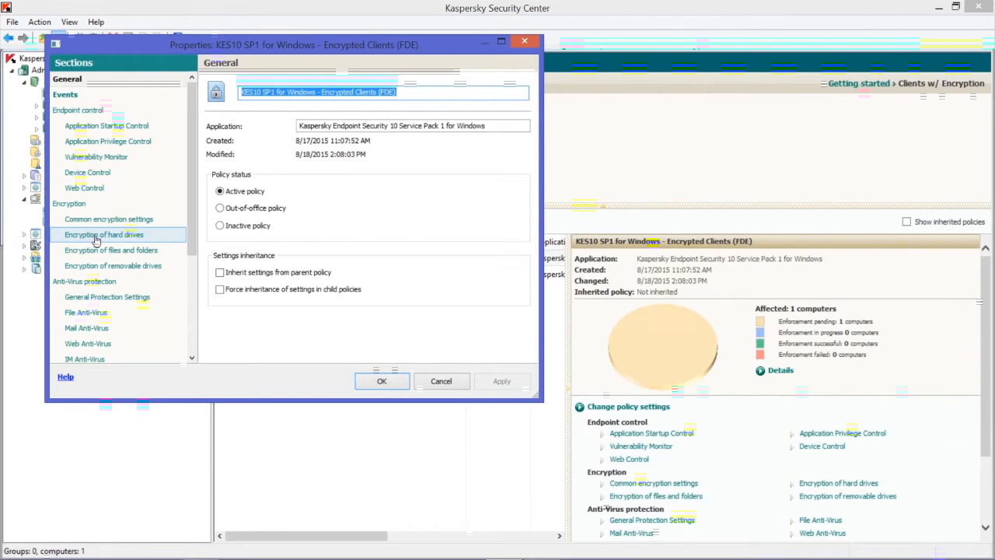
Step: In Encryption of hard drives, set the default encryption rule to Encrypt all hard drives
click(104, 234)
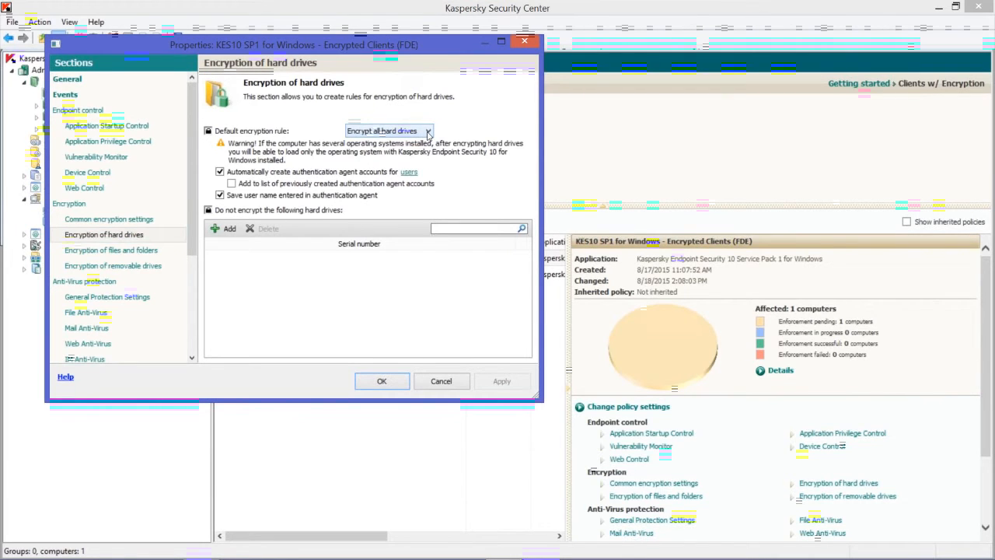
click(427, 130)
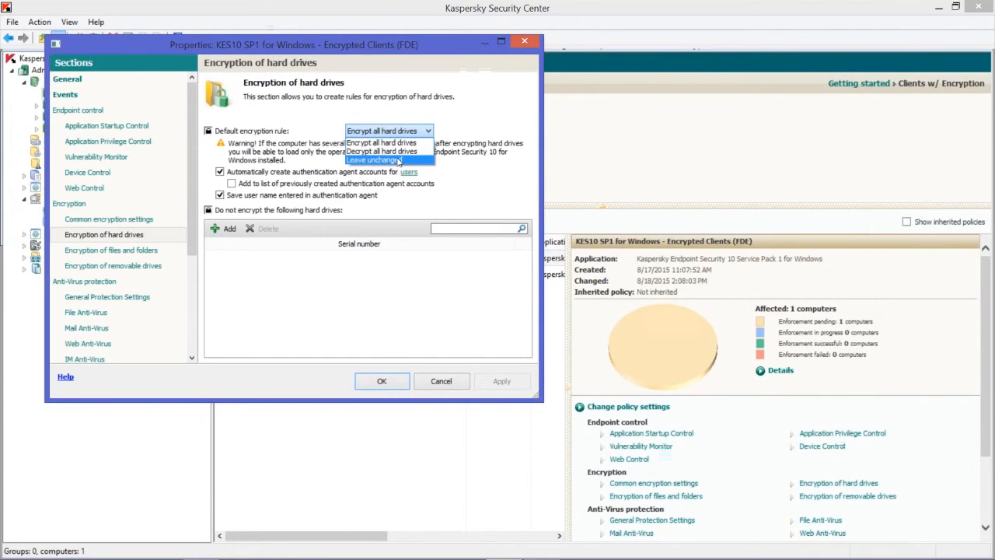
click(377, 160)
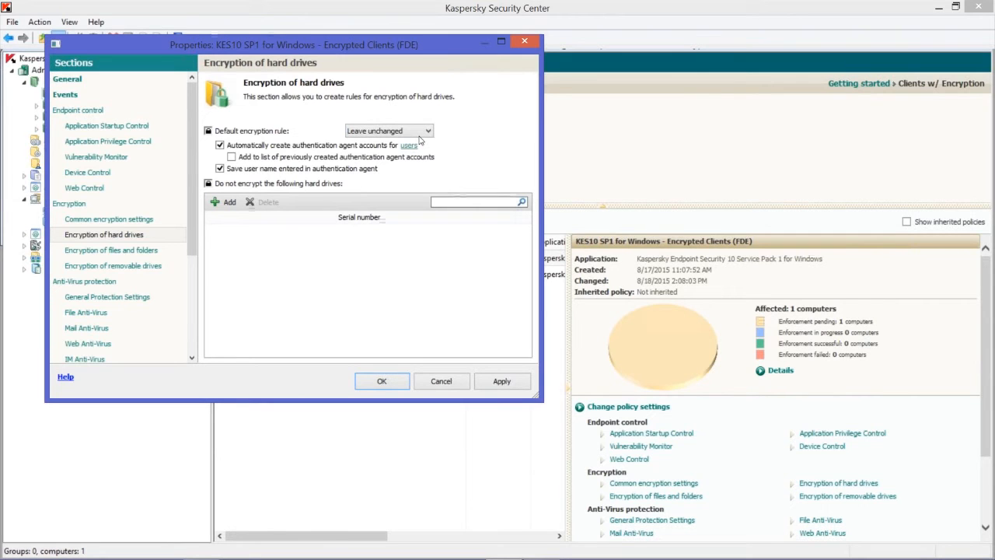
click(388, 131)
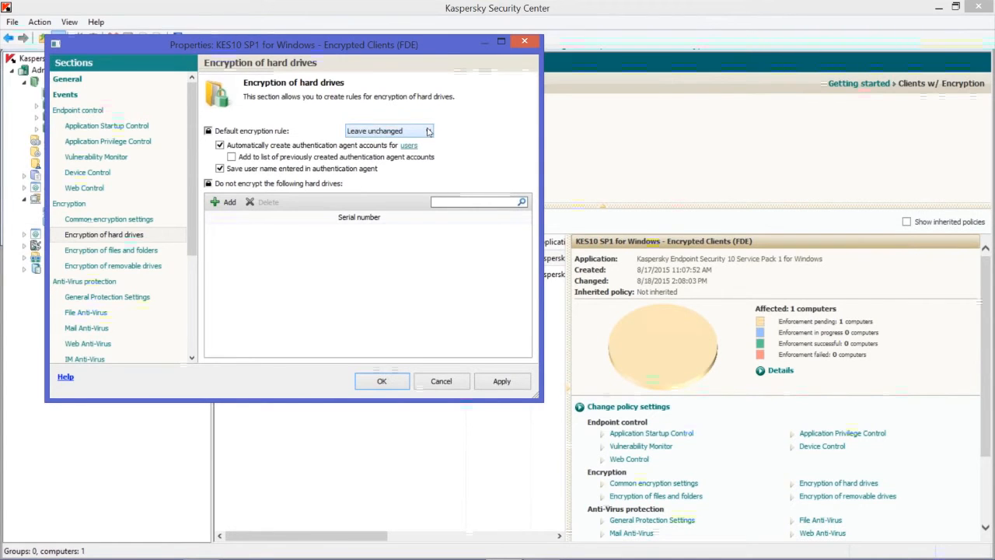
click(428, 130)
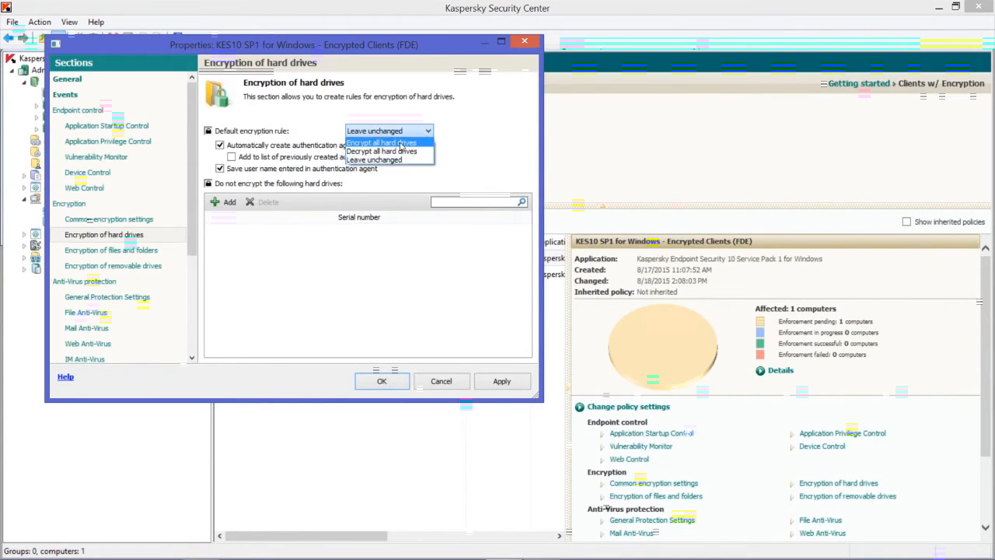
click(382, 142)
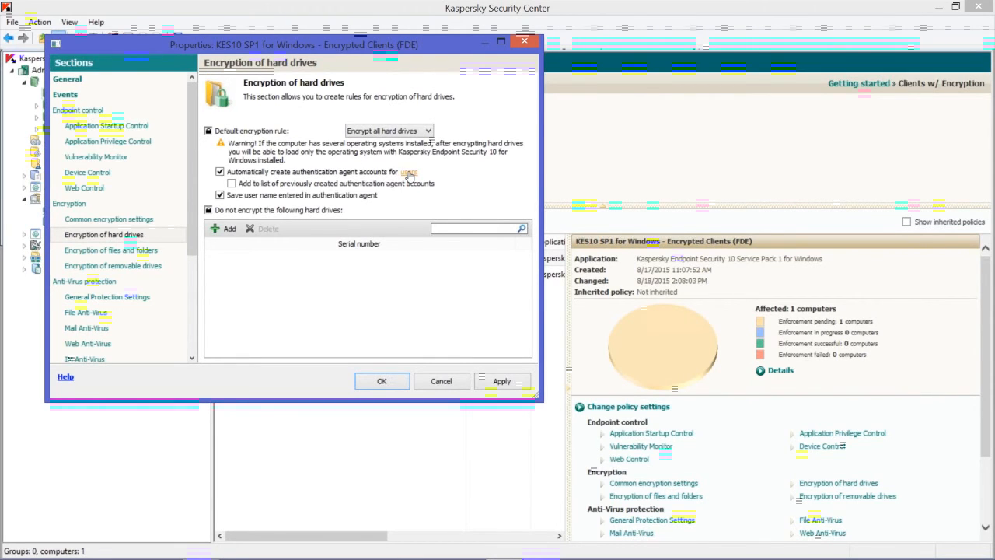
Step: Auto-create authentication agent accounts for all computer accounts, all domain accounts and the local administrator
click(408, 173)
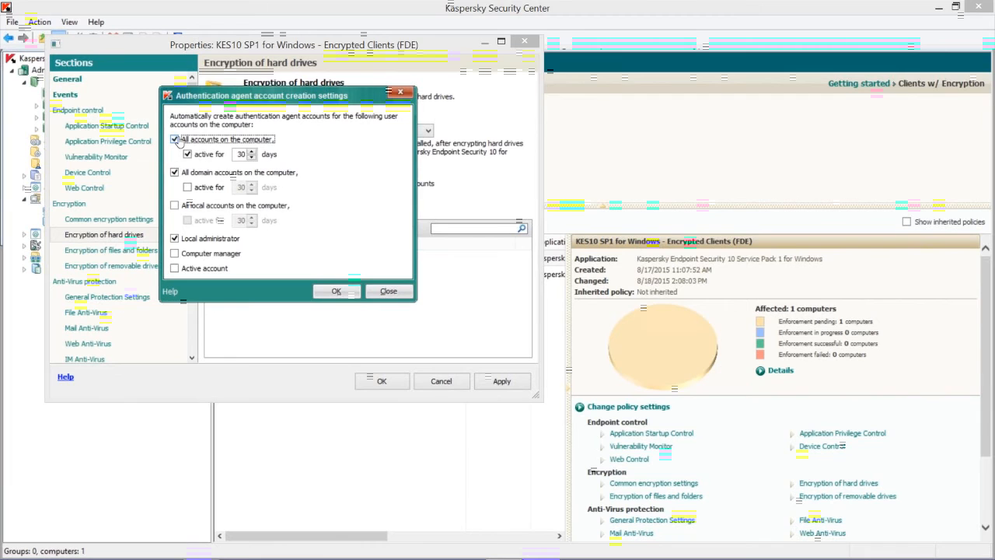
click(186, 187)
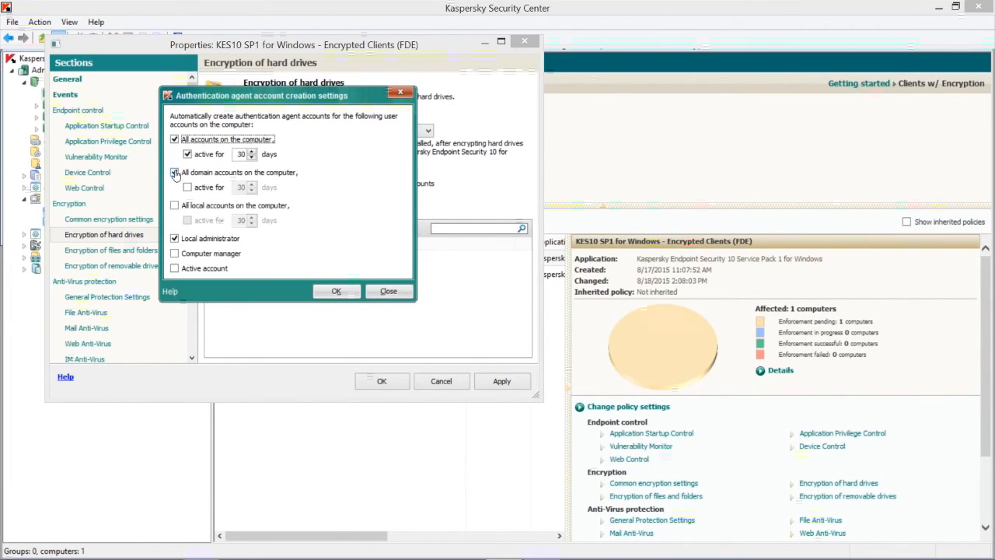
click(174, 171)
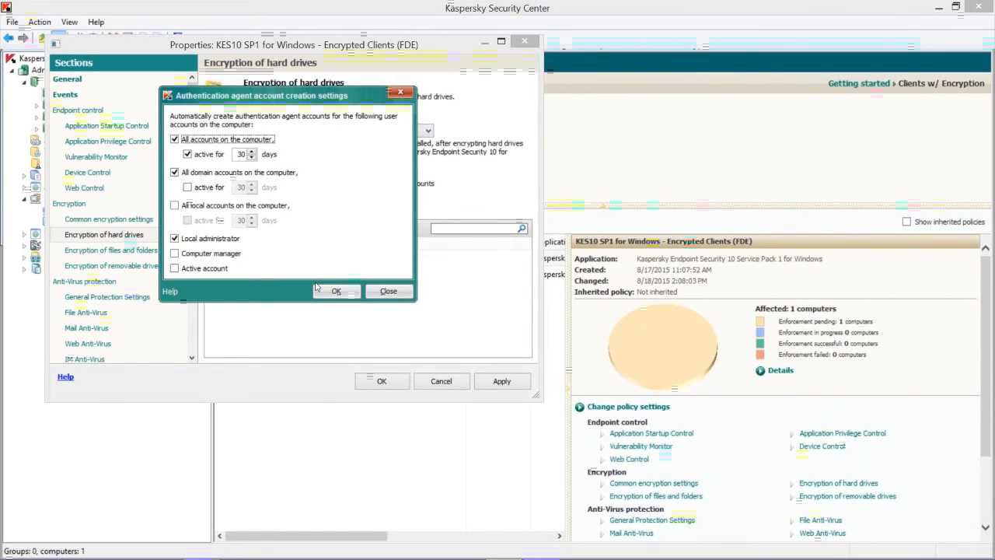
click(175, 205)
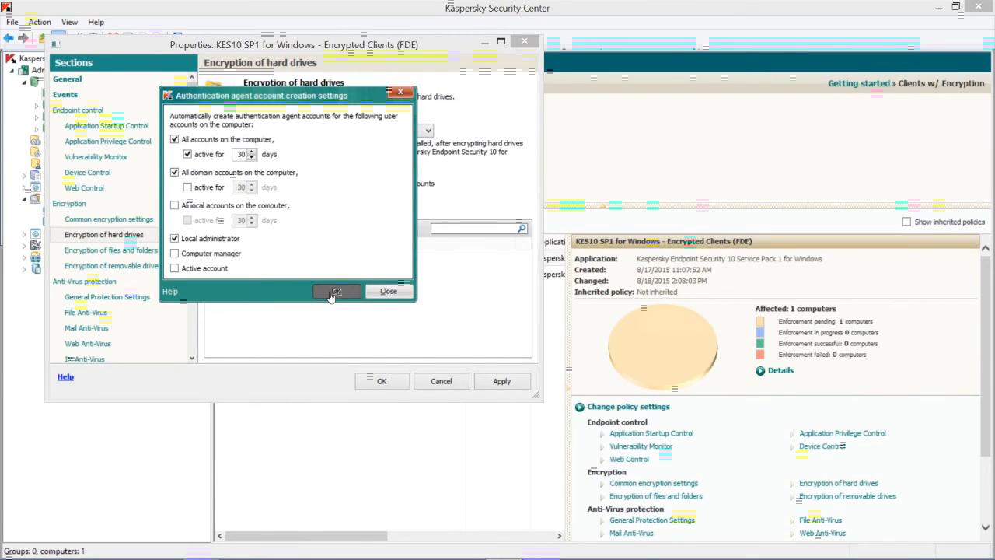
click(336, 290)
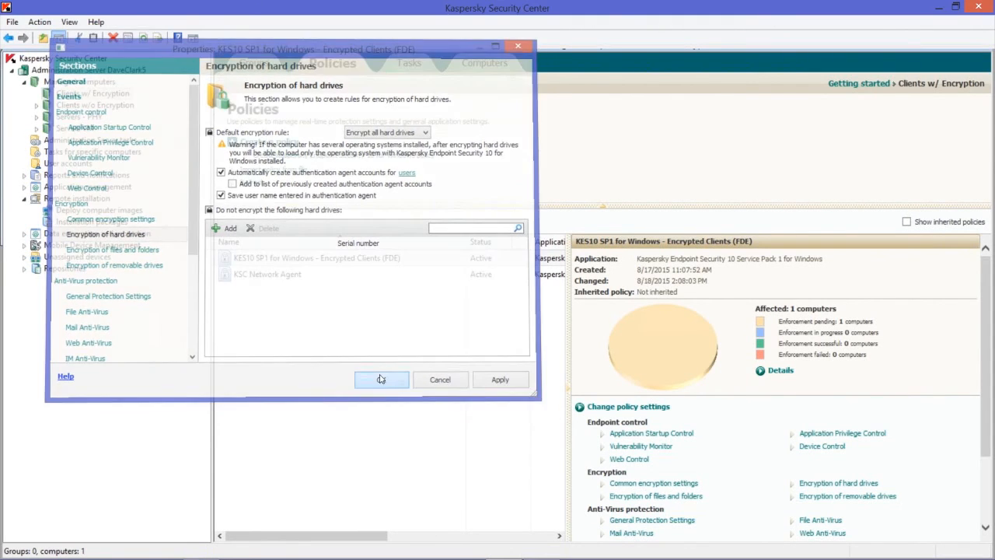
Step: Save the policy changes with OK and return to the group's policies list
click(381, 379)
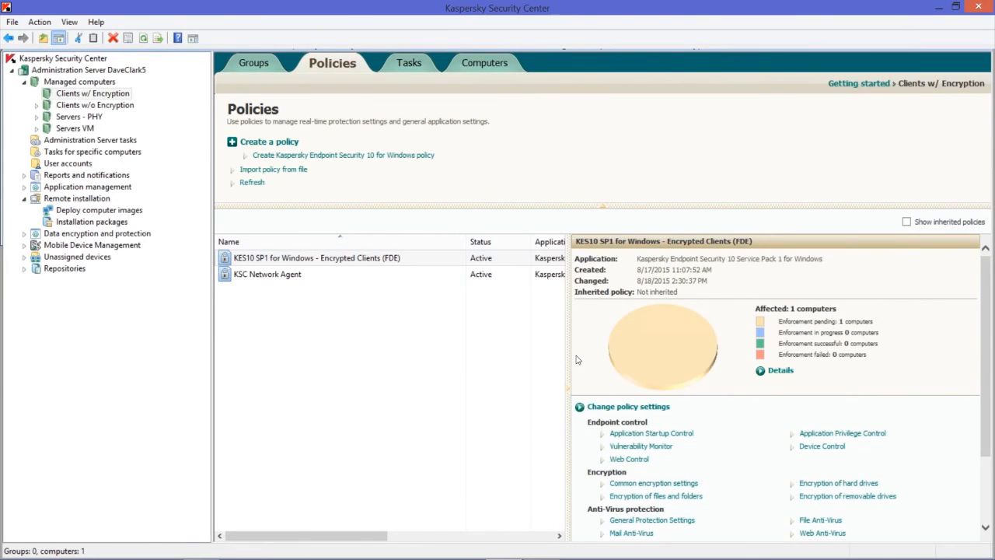
mouse_move(643, 362)
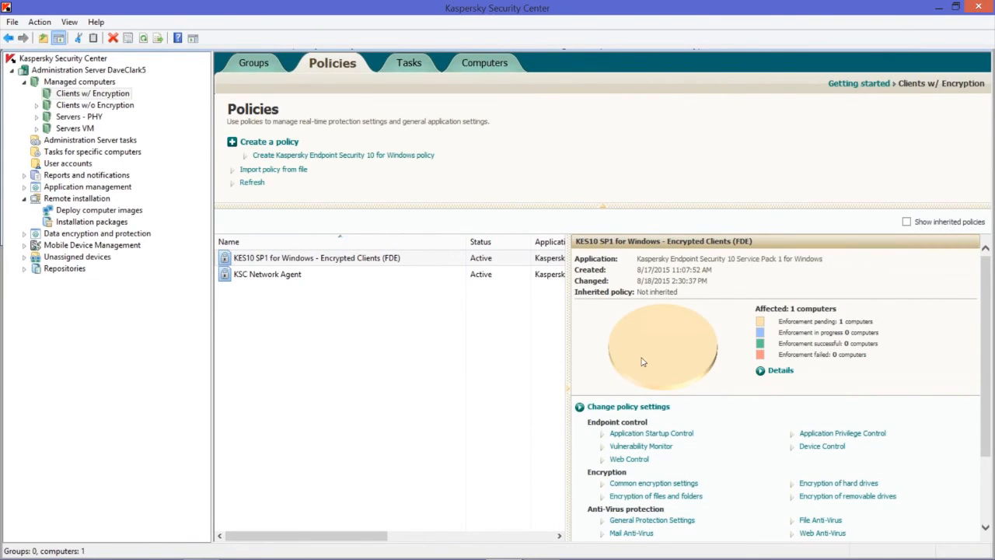